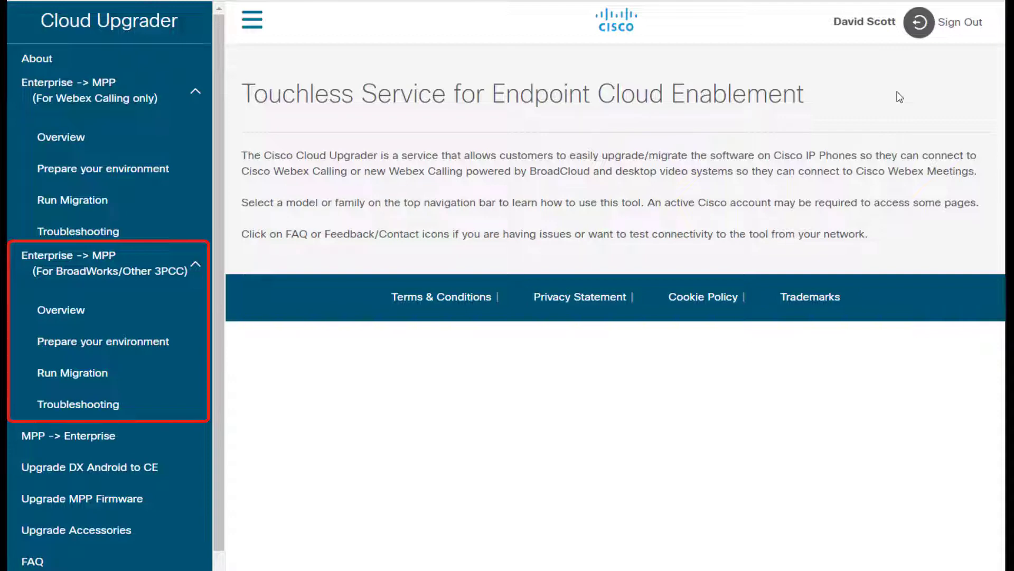
{"action": "mouse_move", "coordinate": [822, 145]}
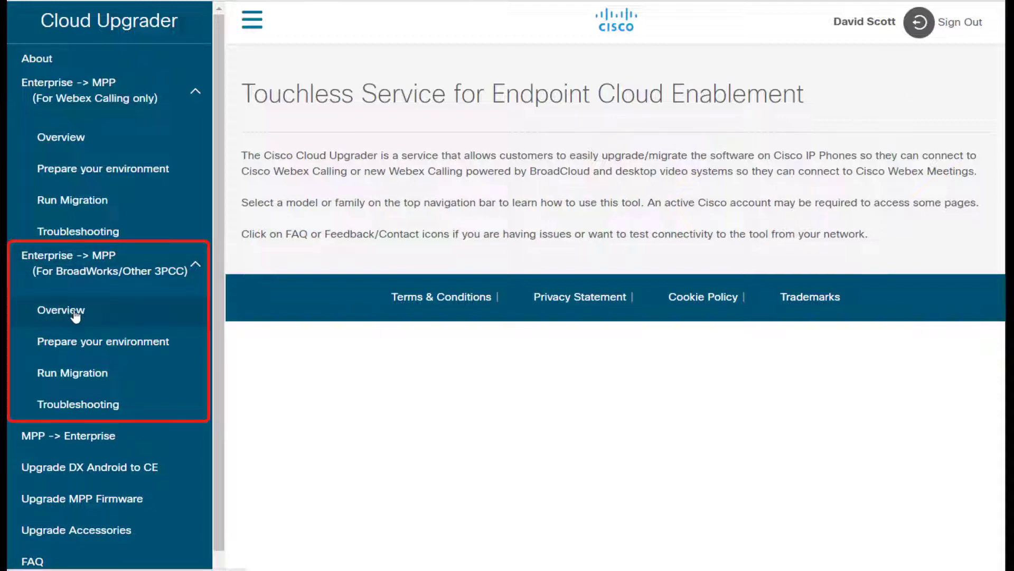
{"action": "mouse_move", "coordinate": [100, 285]}
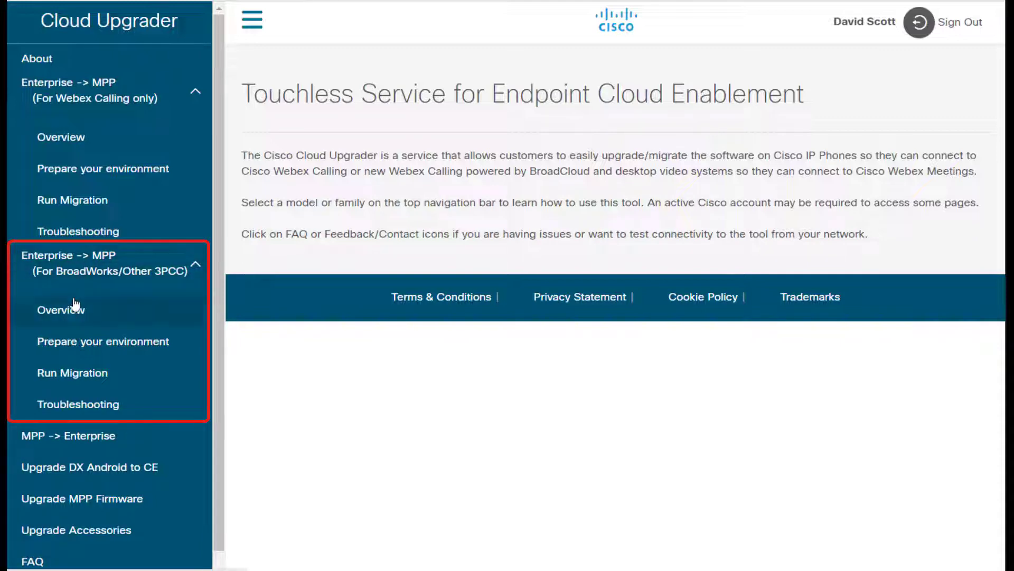
Step: Open the Enterprise-to-MPP (BroadWorks/Other 3PCC) Overview in Cloud Upgrader and scroll down
{"action": "left_click", "coordinate": [60, 309]}
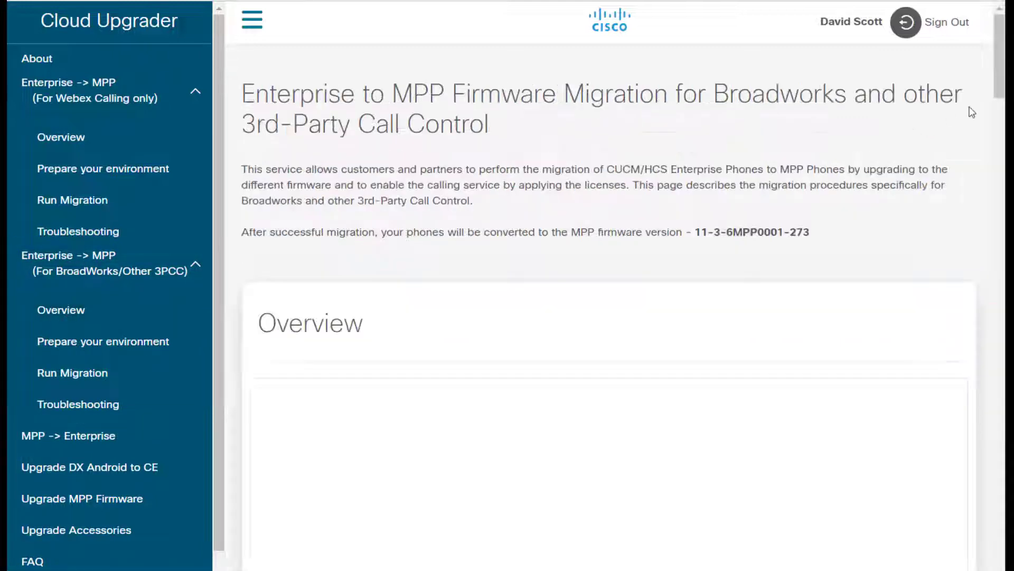
{"action": "scroll", "scroll_direction": "down", "scroll_amount": 3}
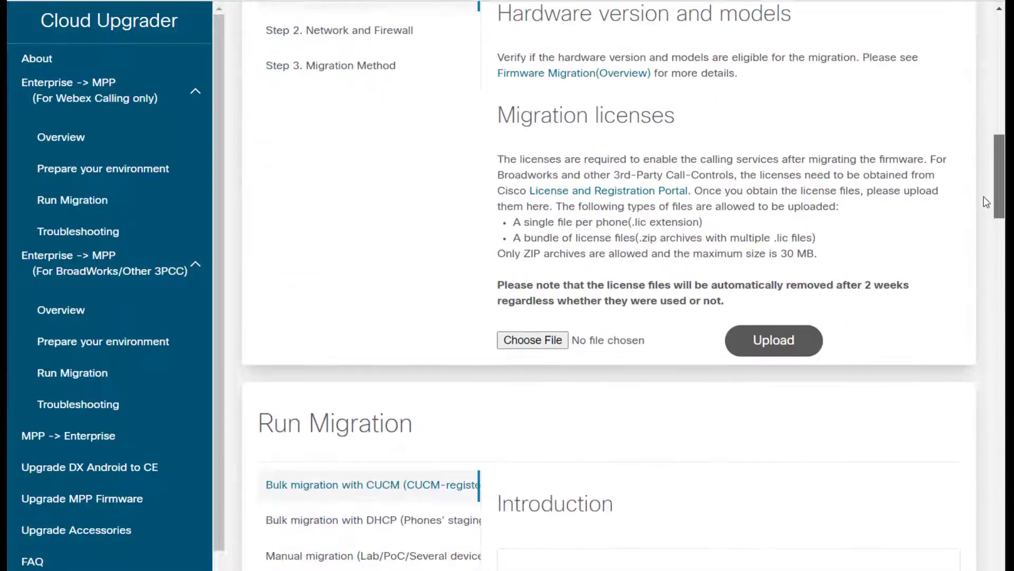
{"action": "scroll", "scroll_direction": "down", "scroll_amount": 3}
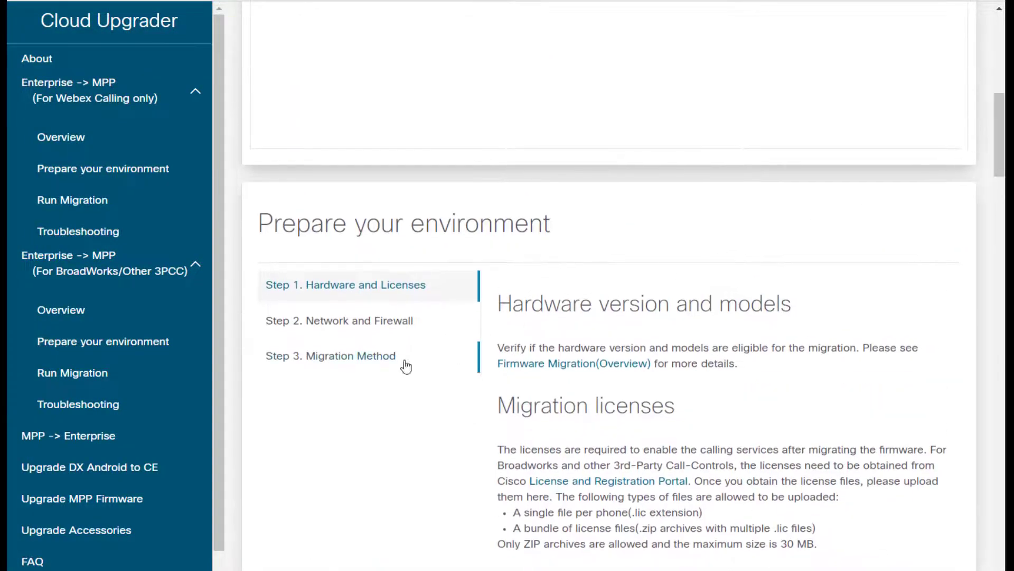
Step: Open Step 3, Migration Method, and read through the Run Migration steps
{"action": "left_click", "coordinate": [331, 355]}
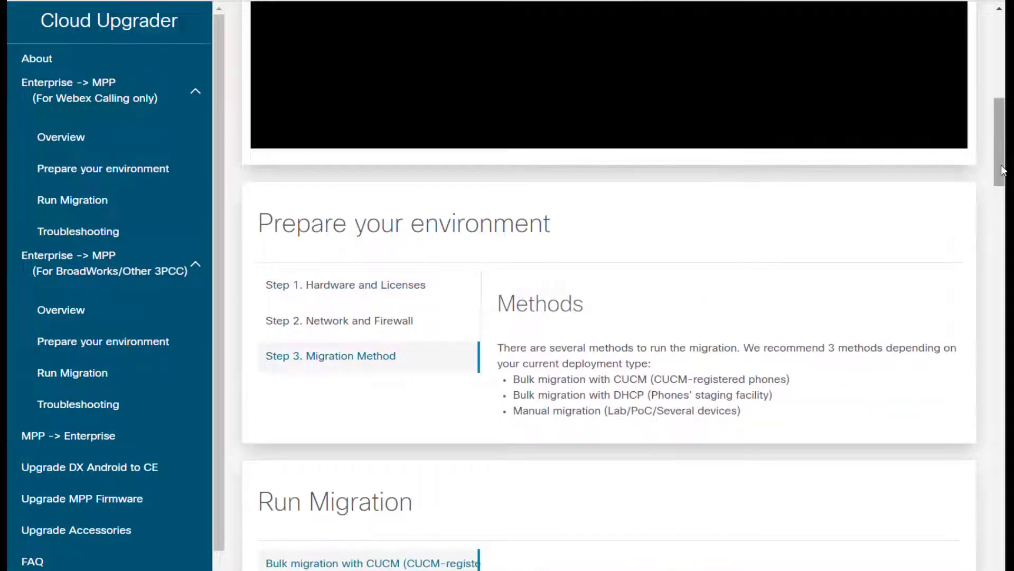
{"action": "scroll", "scroll_direction": "down", "scroll_amount": 3}
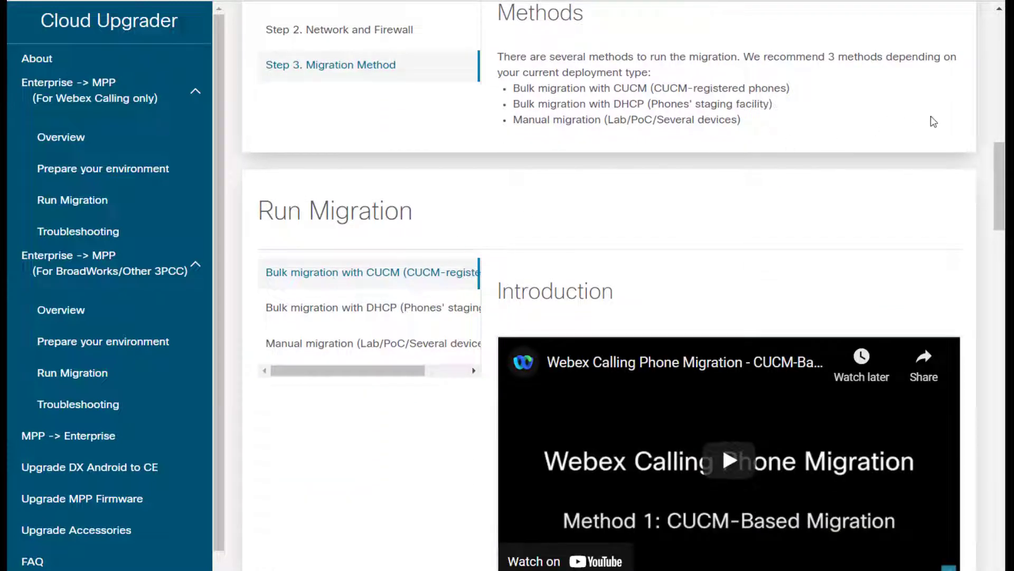
{"action": "scroll", "scroll_direction": "down", "scroll_amount": 3}
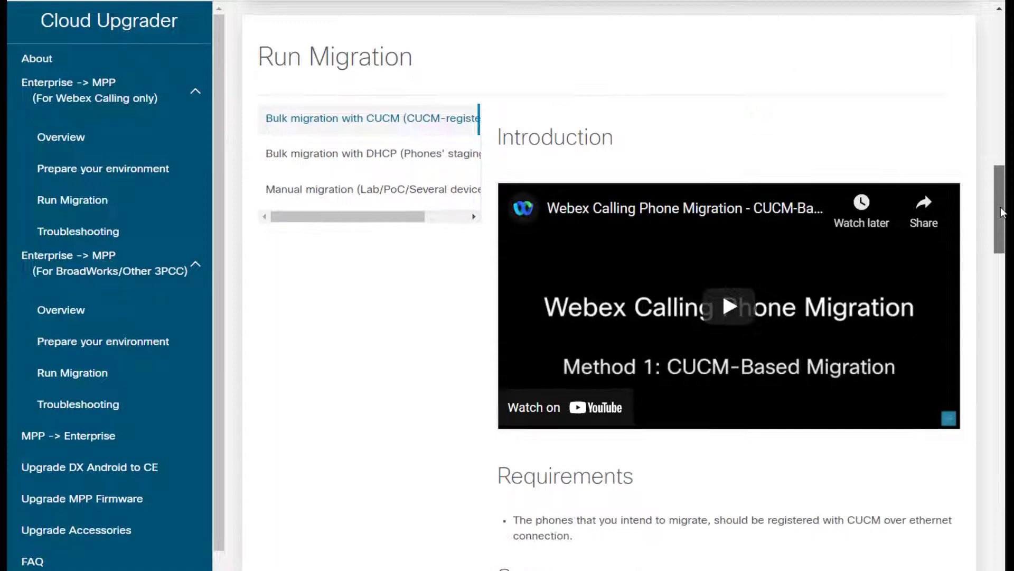
{"action": "scroll", "scroll_direction": "down", "scroll_amount": 3}
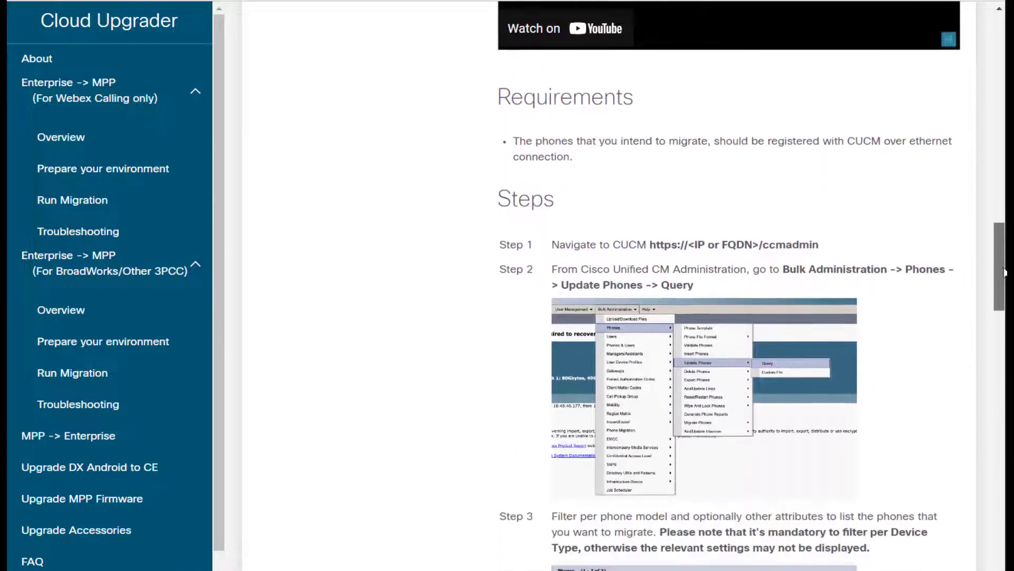
{"action": "scroll", "scroll_direction": "down", "scroll_amount": 3}
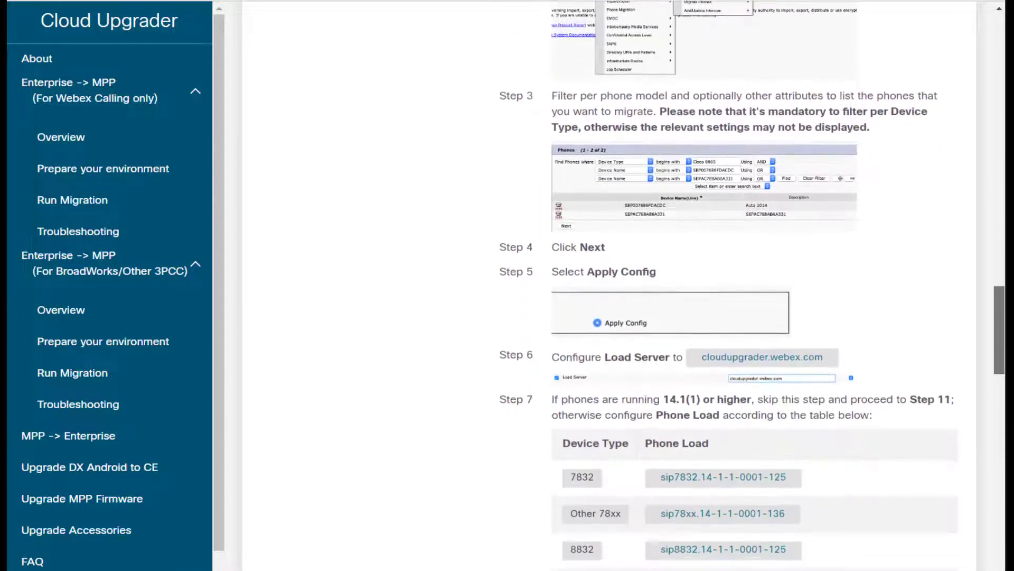
{"action": "scroll", "scroll_direction": "down", "scroll_amount": 3}
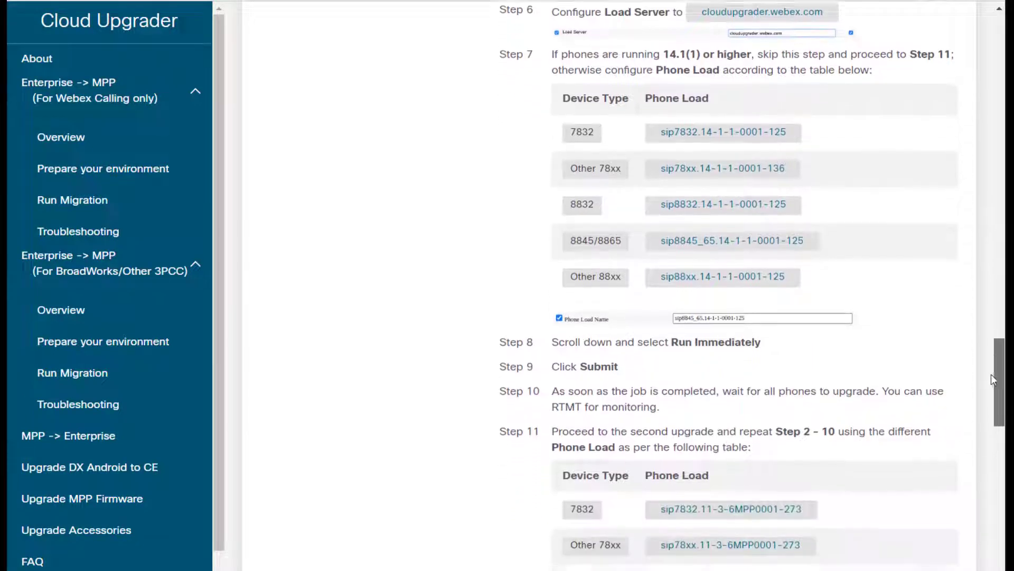
{"action": "scroll", "scroll_direction": "down", "scroll_amount": 3}
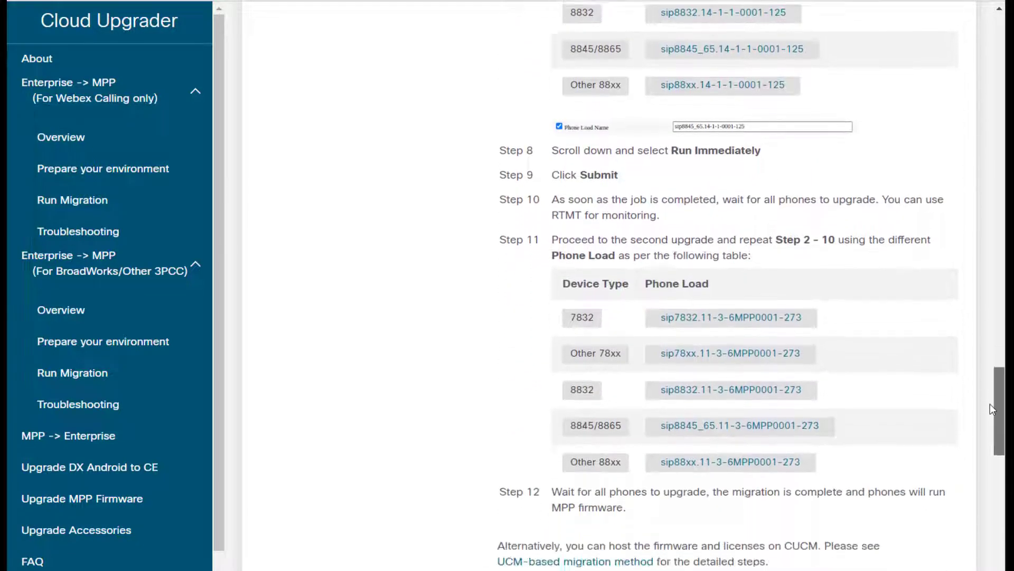
{"action": "scroll", "scroll_direction": "down", "scroll_amount": 3}
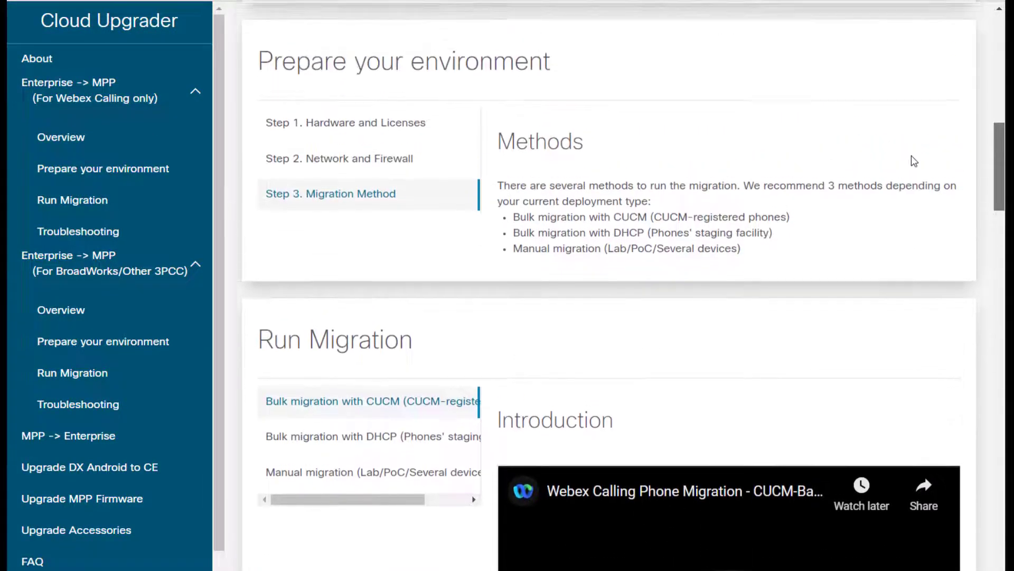
{"action": "scroll", "scroll_direction": "down", "scroll_amount": 3}
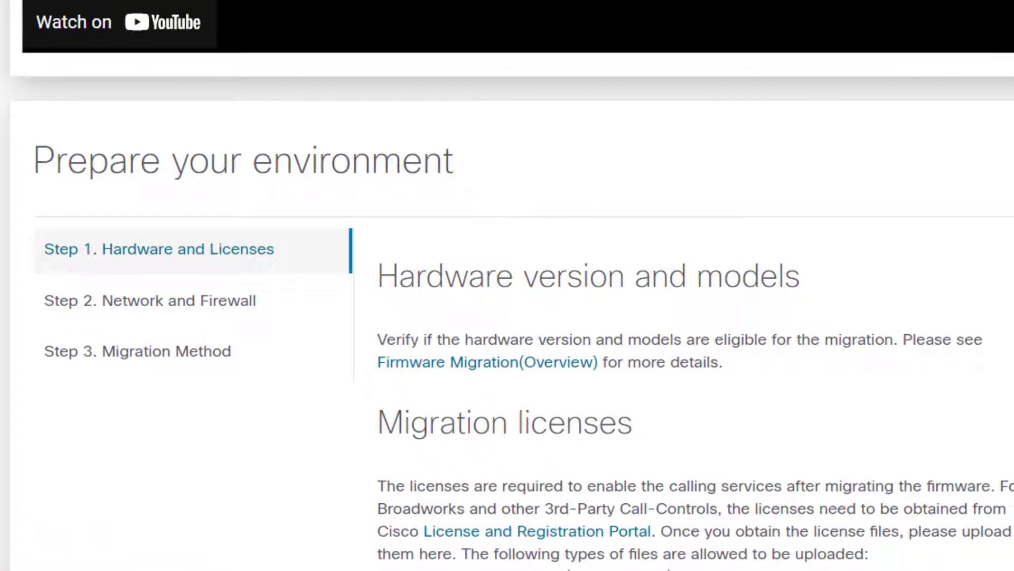
{"action": "scroll", "scroll_direction": "down", "scroll_amount": 3}
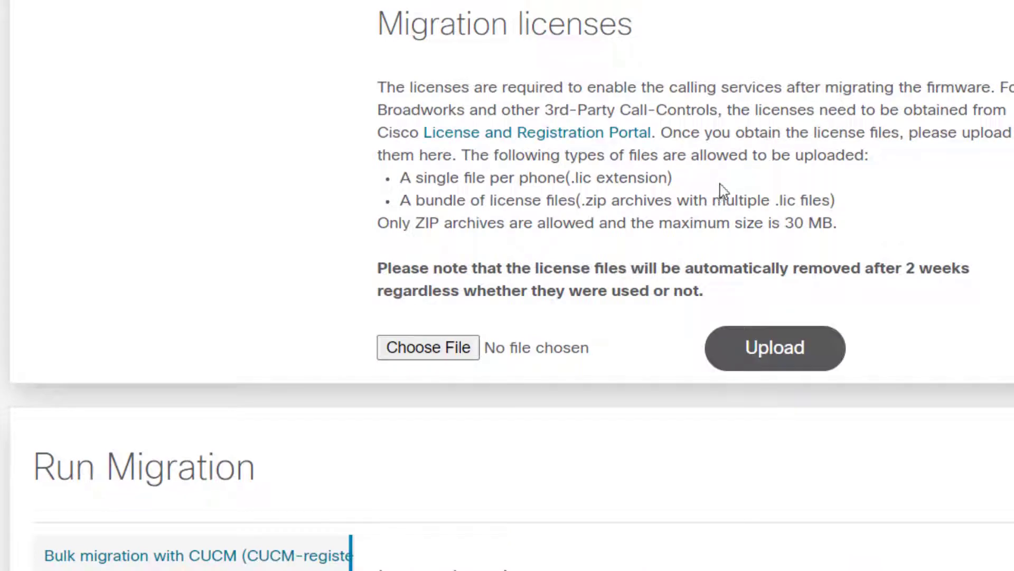
{"action": "mouse_move", "coordinate": [703, 316]}
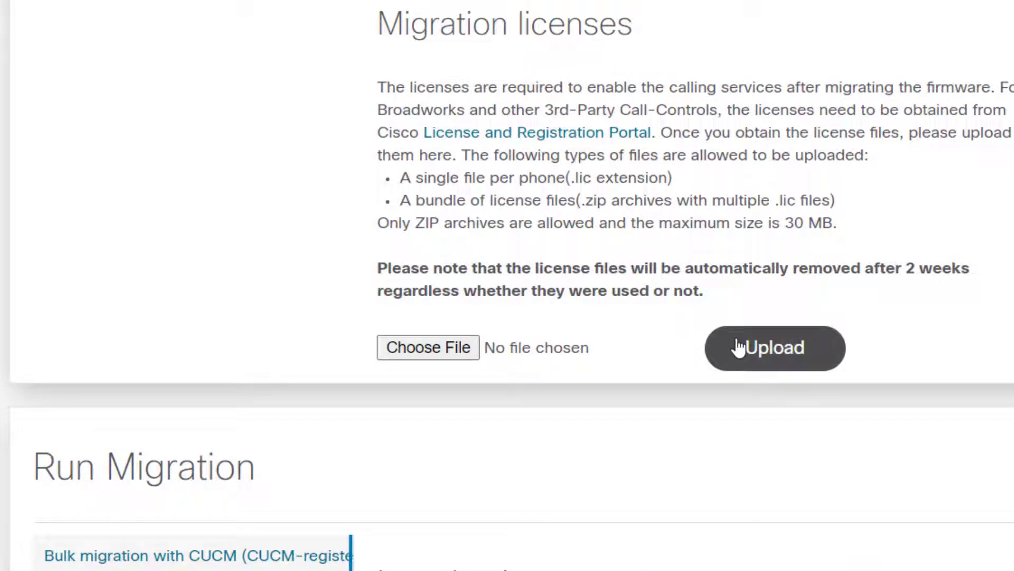
{"action": "mouse_move", "coordinate": [553, 254]}
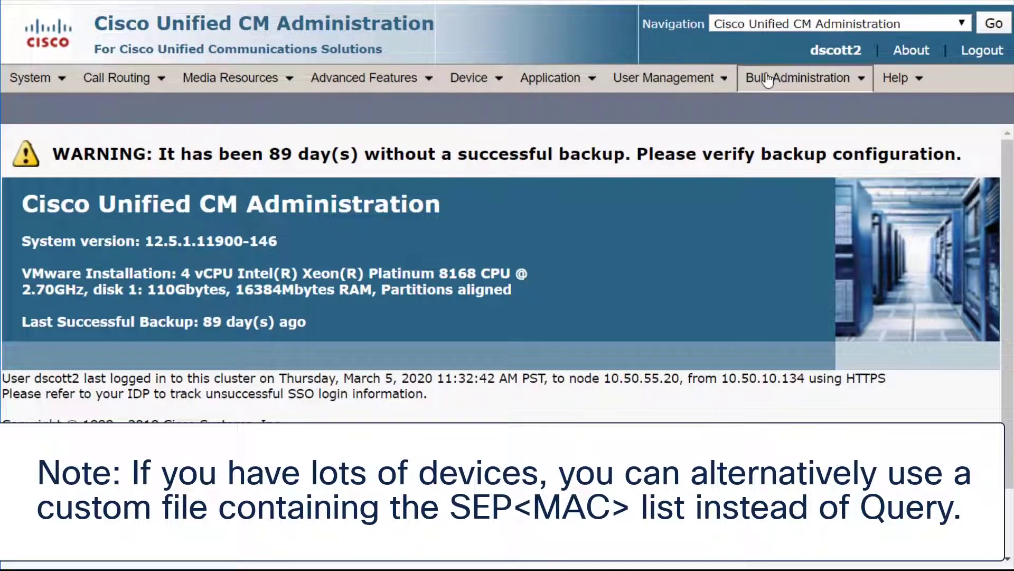
Step: Go to Bulk Administration > Phones > Update Phones > Query
{"action": "left_click", "coordinate": [800, 77]}
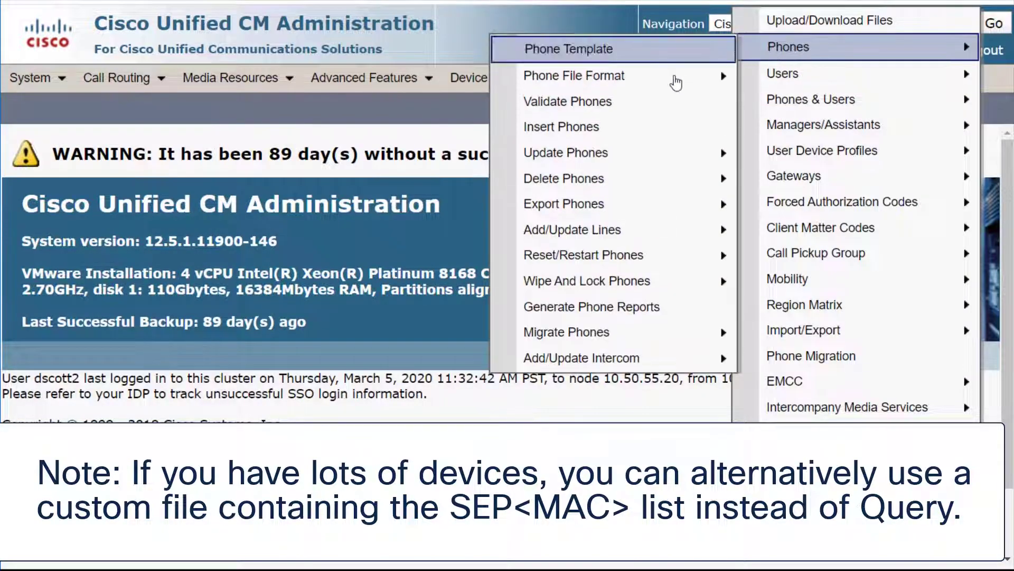
{"action": "mouse_move", "coordinate": [562, 177]}
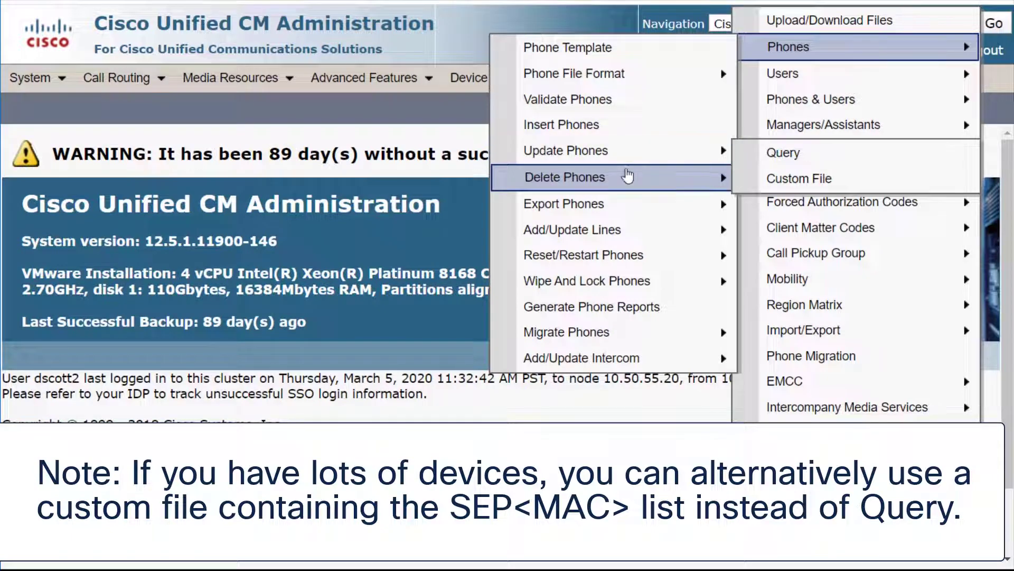
{"action": "left_click", "coordinate": [784, 154]}
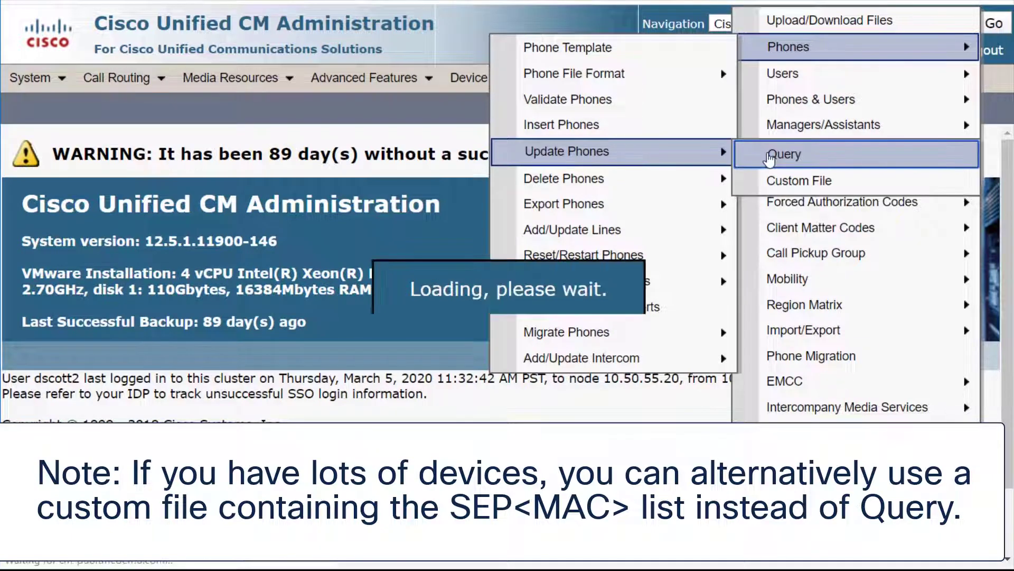
{"action": "left_click", "coordinate": [785, 153]}
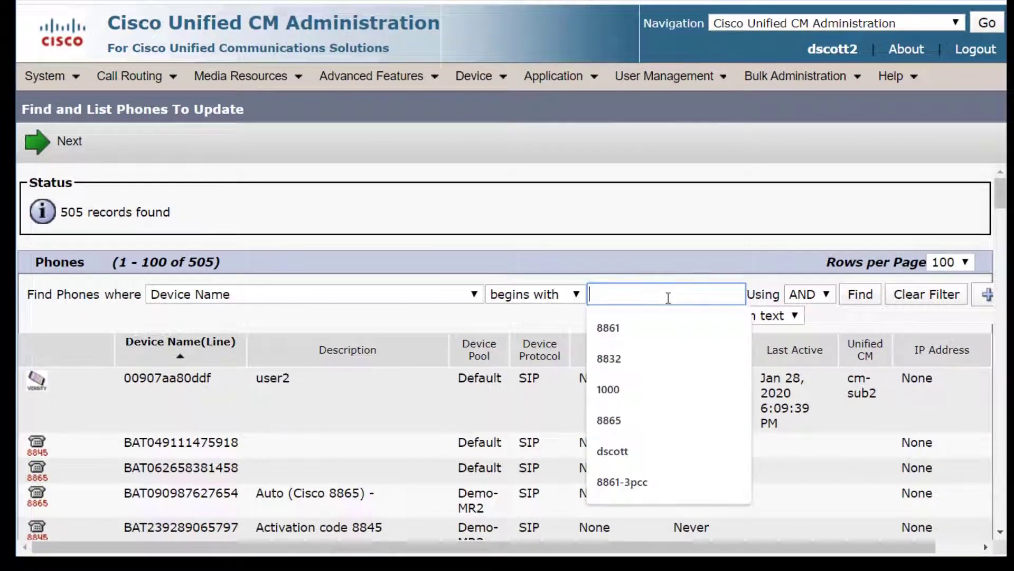
Step: Filter phones to Device Type contains 8851 and search, leaving 2 records
{"action": "type", "text": "8851"}
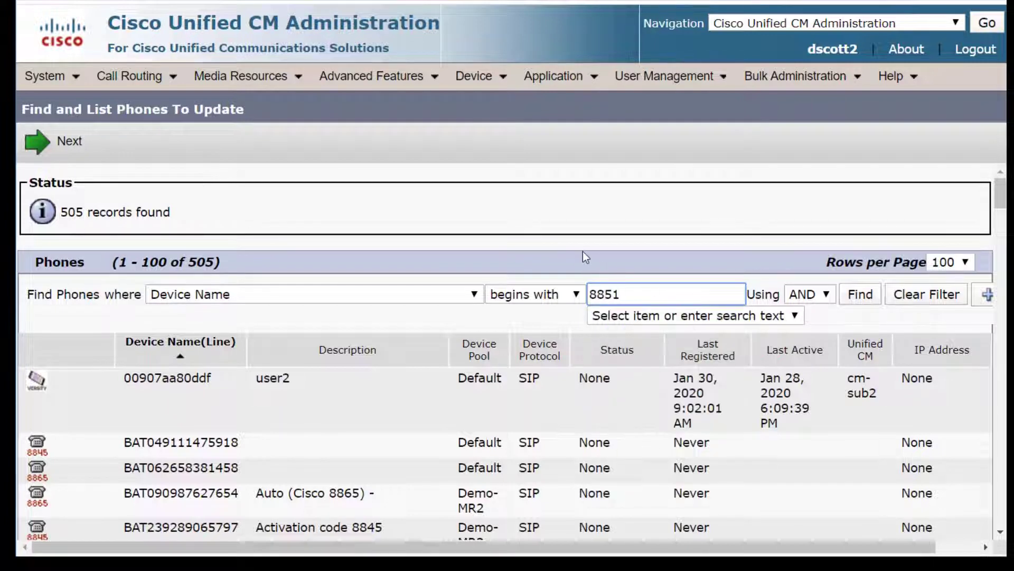
{"action": "left_click", "coordinate": [313, 293]}
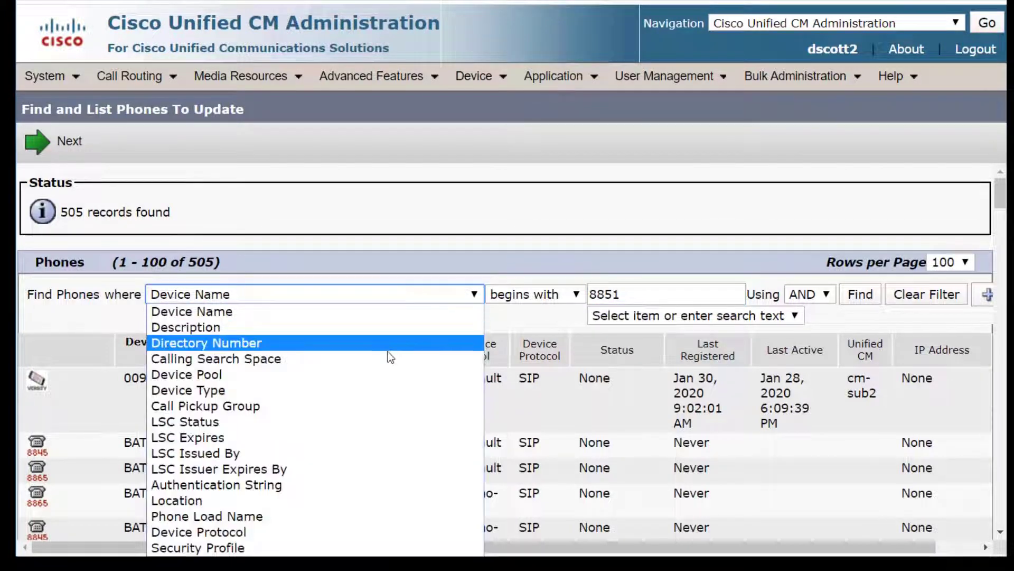
{"action": "left_click", "coordinate": [187, 389]}
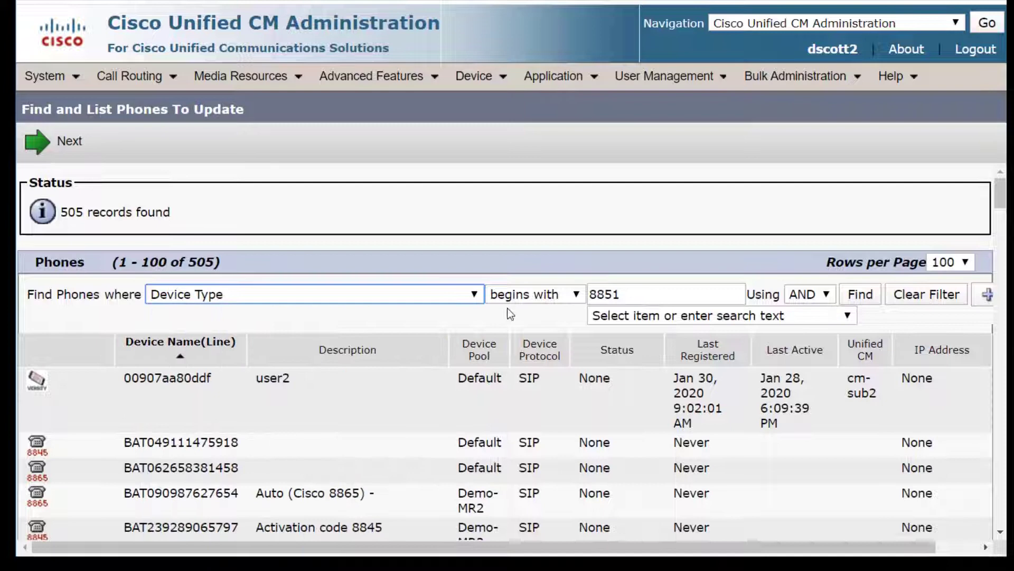
{"action": "left_click", "coordinate": [534, 294]}
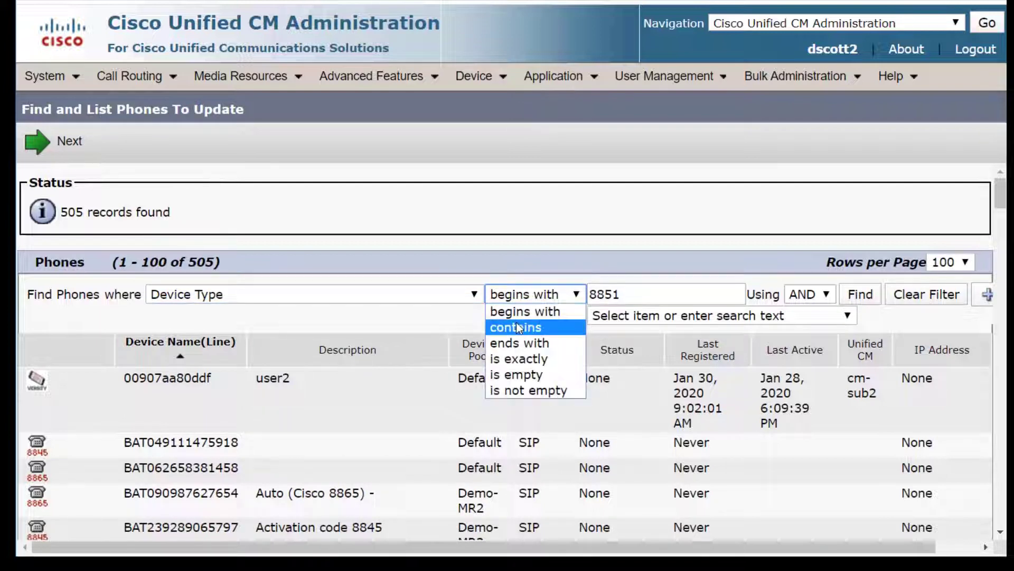
{"action": "left_click", "coordinate": [514, 326]}
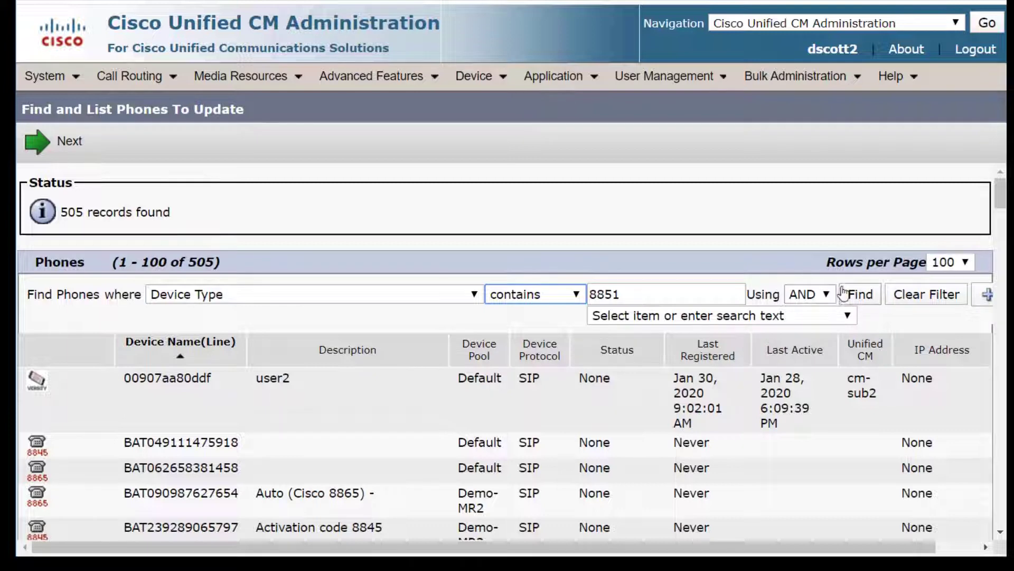
{"action": "left_click", "coordinate": [859, 295]}
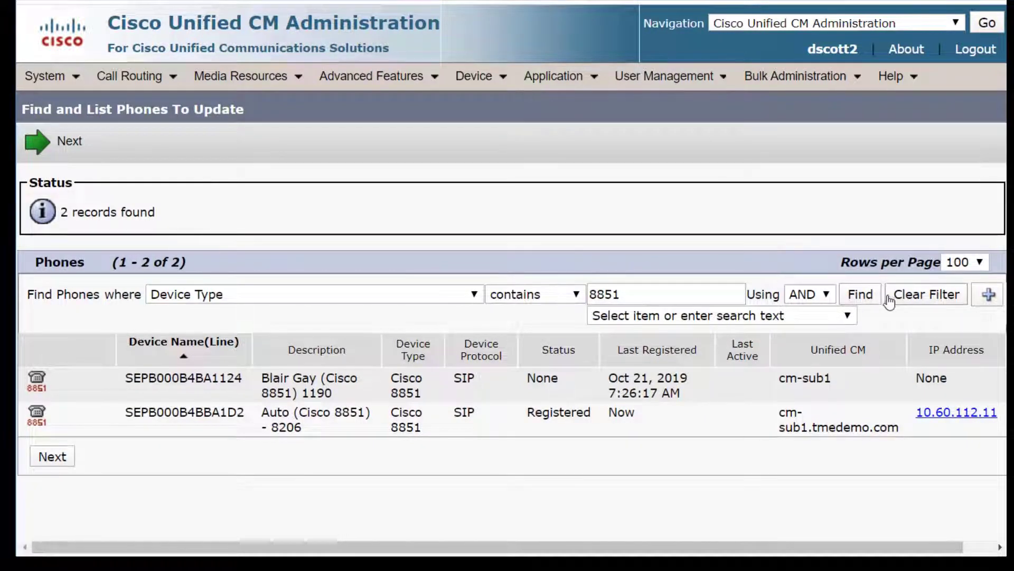
Step: Add a Device Name contains B000B4BBA1D2 filter, find the phone, and continue to Update Phones
{"action": "left_click", "coordinate": [988, 293]}
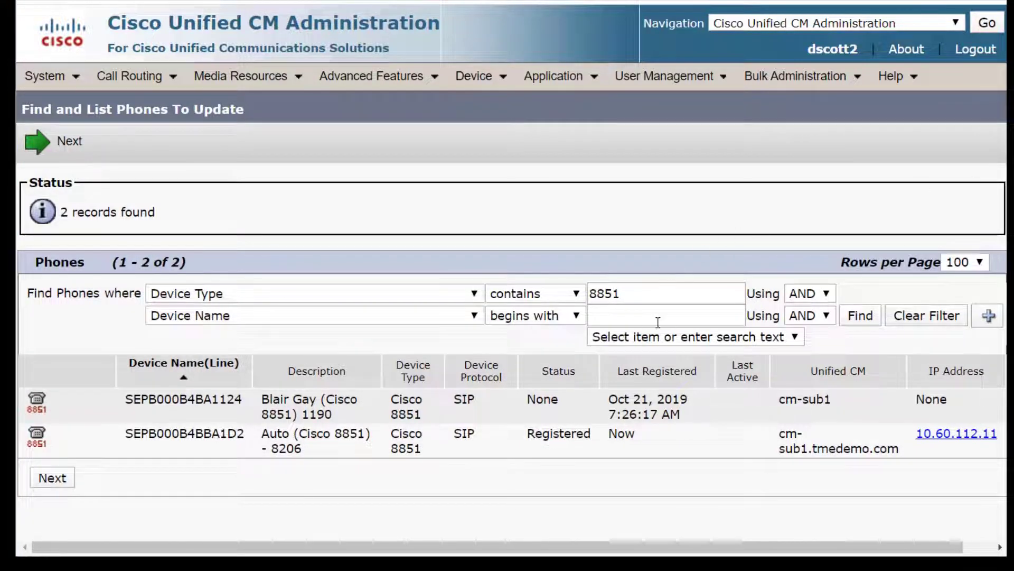
{"action": "left_click", "coordinate": [533, 315]}
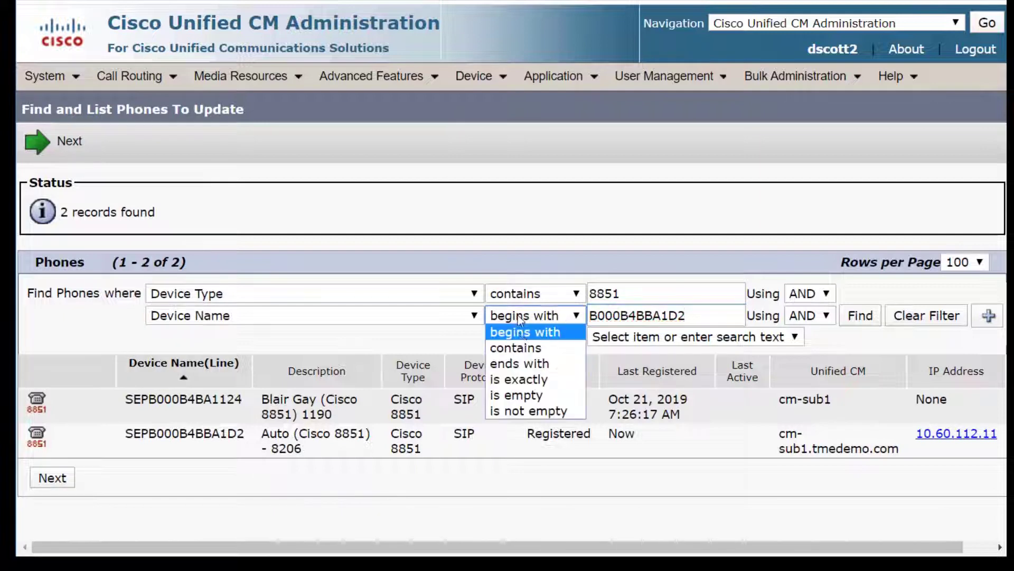
{"action": "left_click", "coordinate": [516, 347]}
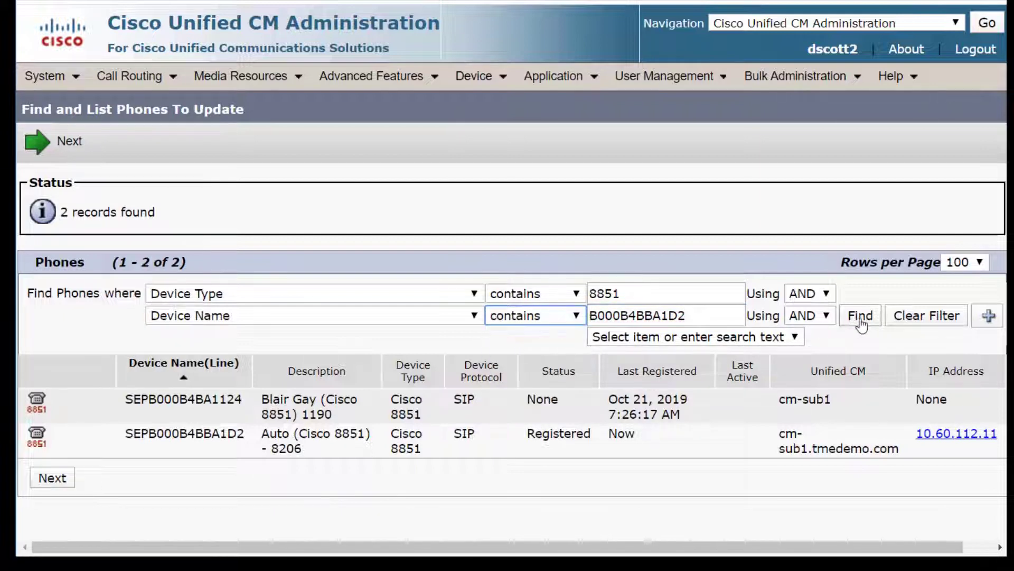
{"action": "left_click", "coordinate": [860, 315]}
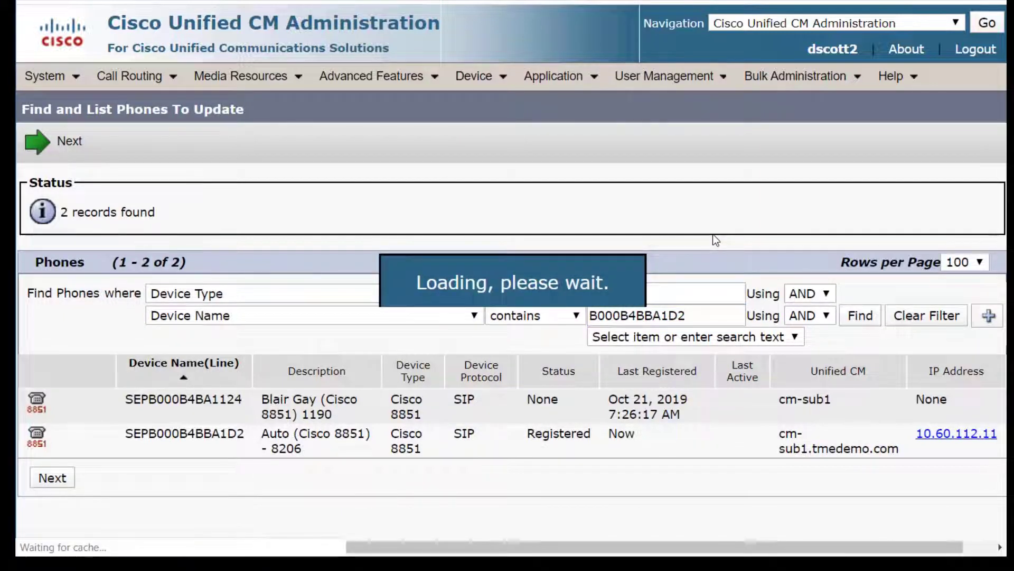
{"action": "left_click", "coordinate": [859, 315]}
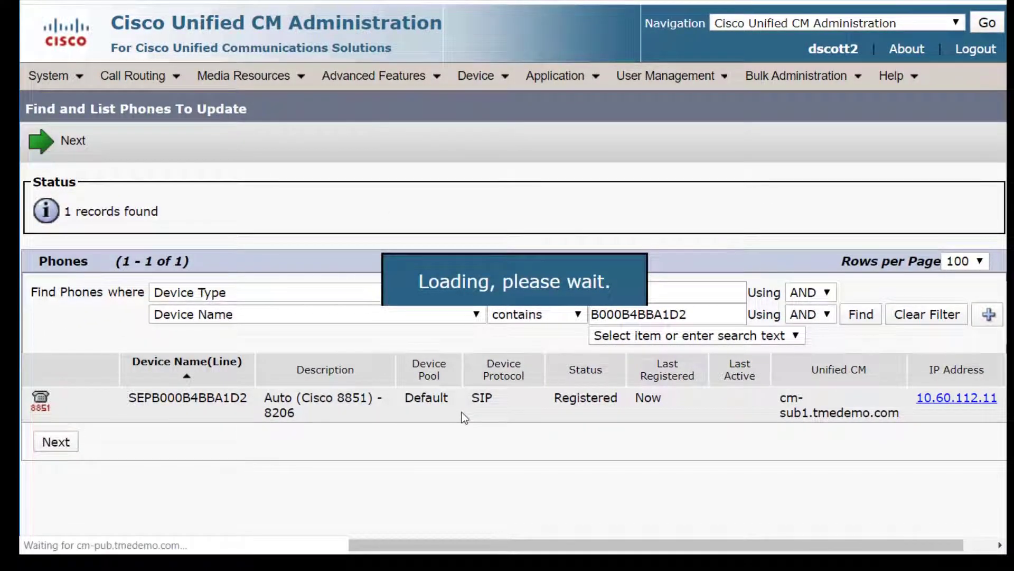
{"action": "left_click", "coordinate": [72, 141]}
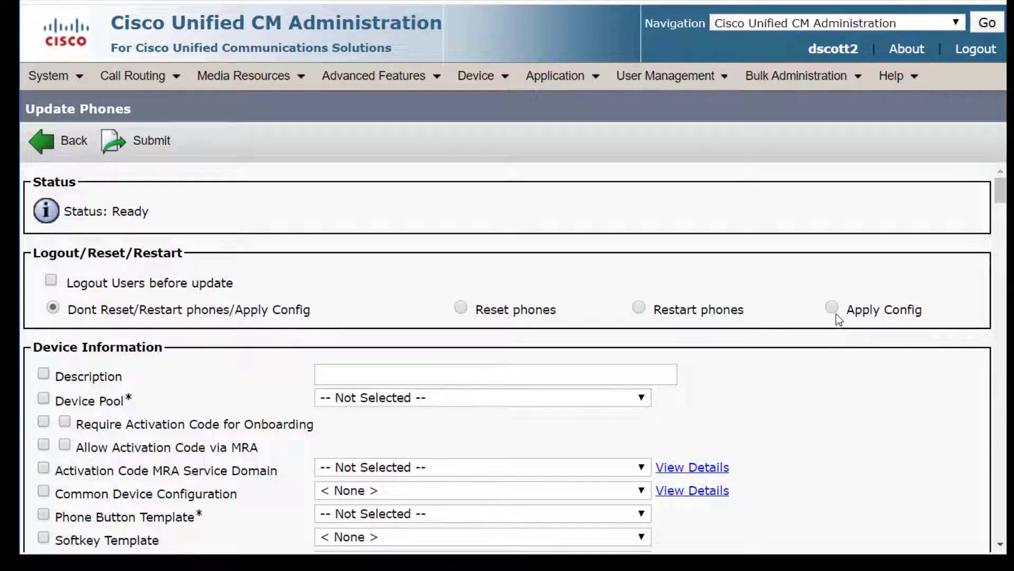
Step: Choose Apply Config and set Load Server to cloudupgrader.webex.com
{"action": "left_click", "coordinate": [832, 309]}
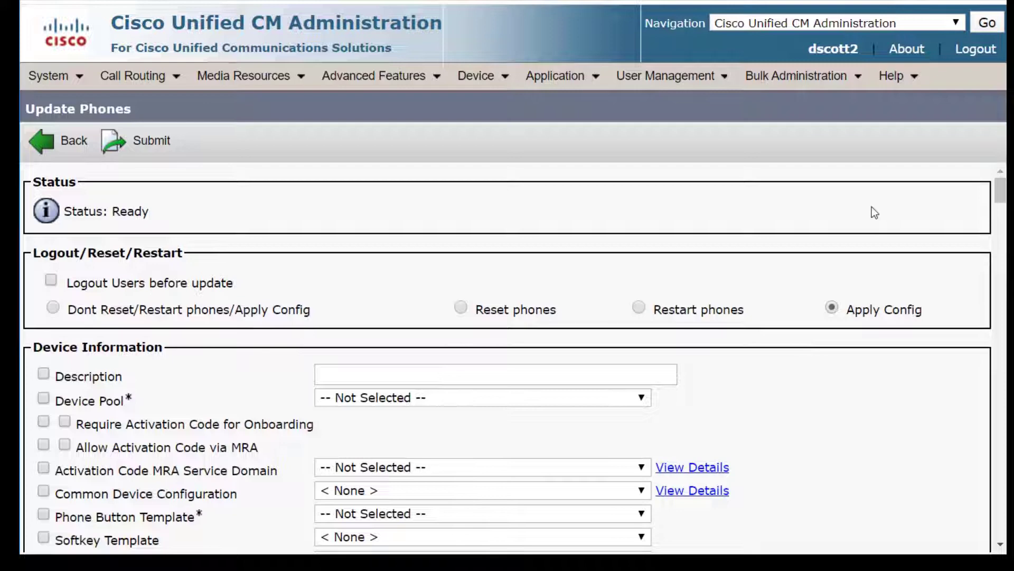
{"action": "key", "text": "ctrl+f"}
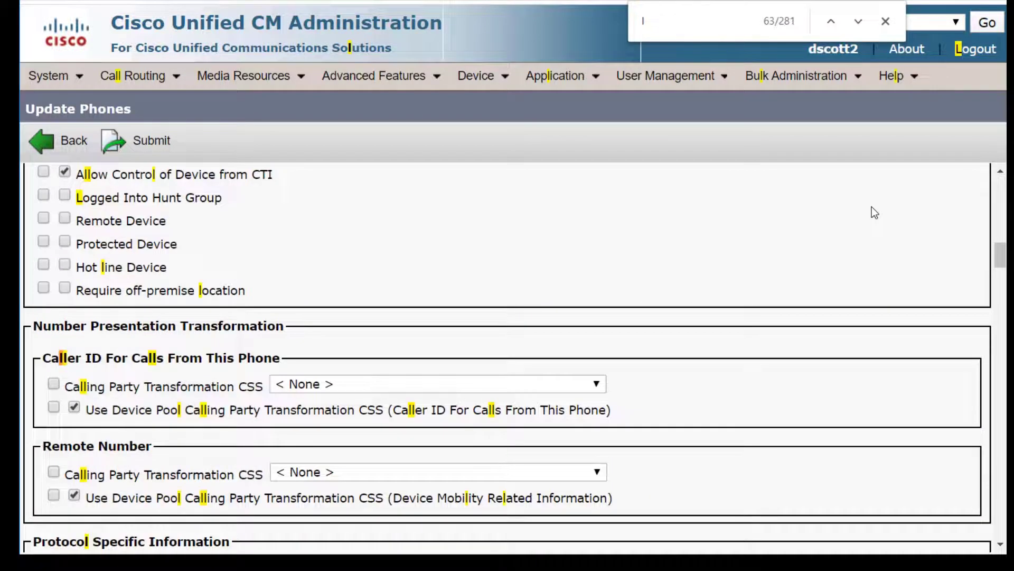
{"action": "type", "text": "load ser"}
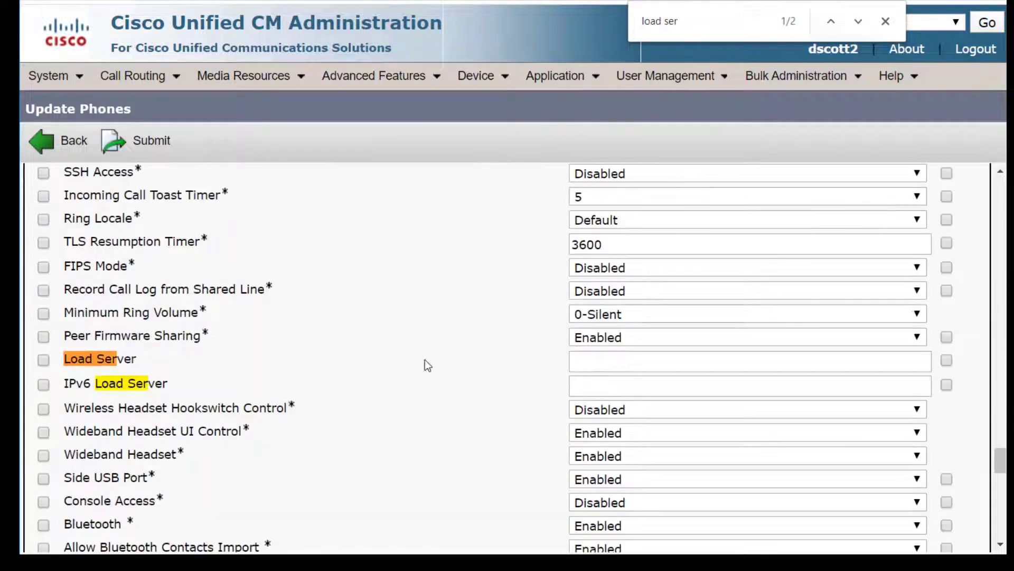
{"action": "left_click", "coordinate": [42, 360]}
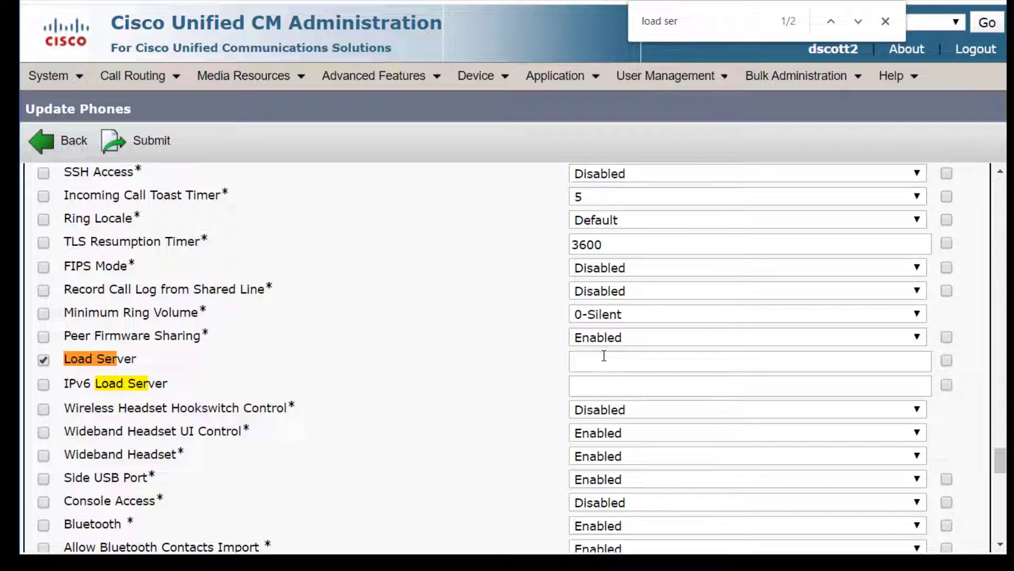
{"action": "type", "text": "cloudupgrader.webex.com"}
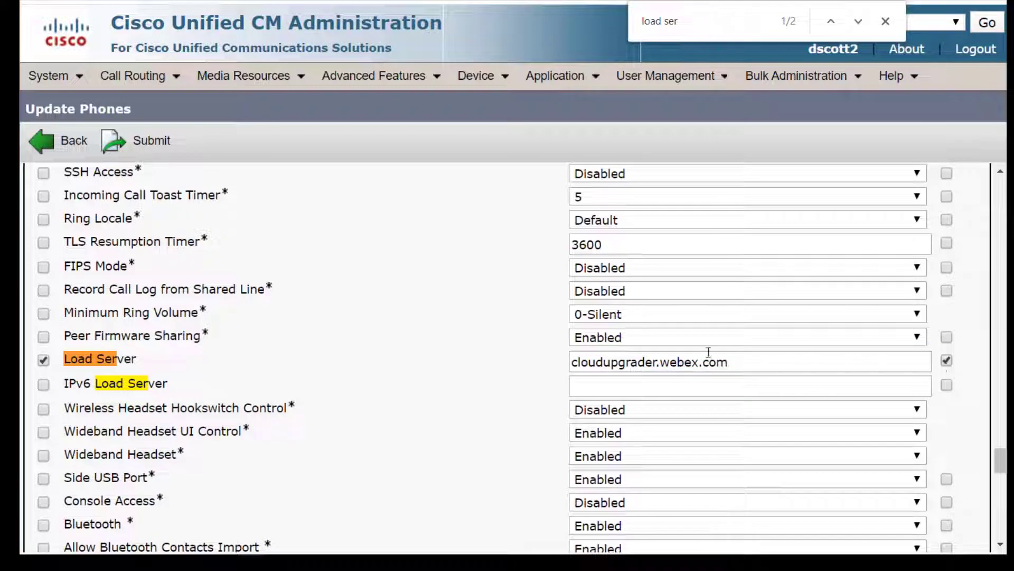
{"action": "mouse_move", "coordinate": [317, 244]}
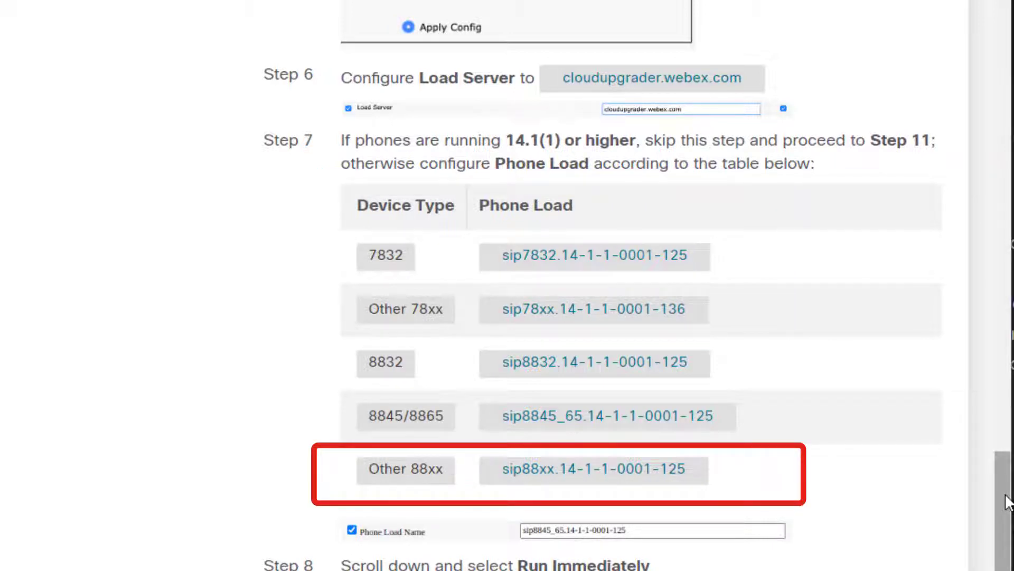
Step: Scroll the upgrade instructions through Steps 6 to 11 and the Phone Load table
{"action": "scroll", "scroll_direction": "down", "scroll_amount": 3}
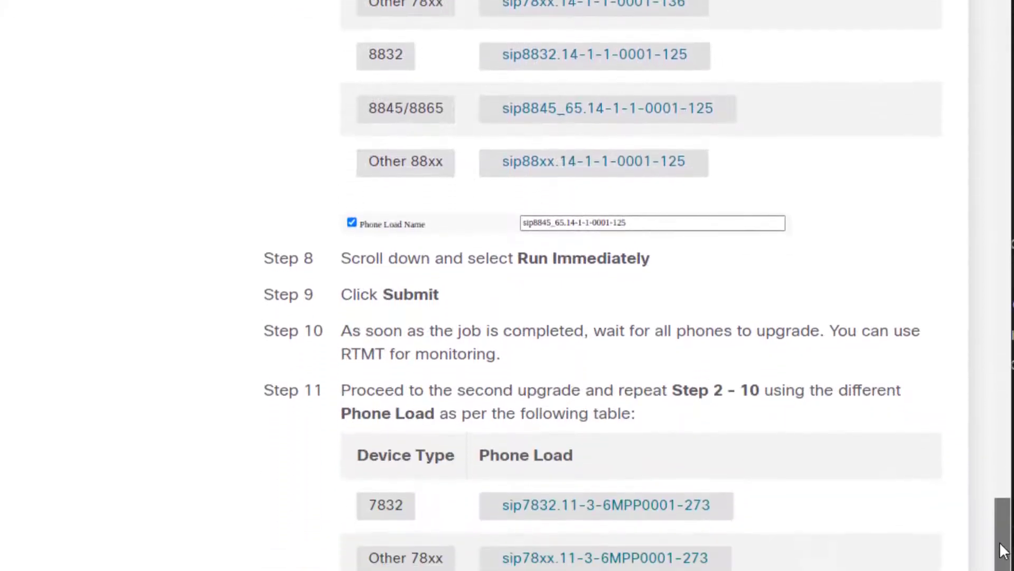
{"action": "scroll", "scroll_direction": "down", "scroll_amount": 3}
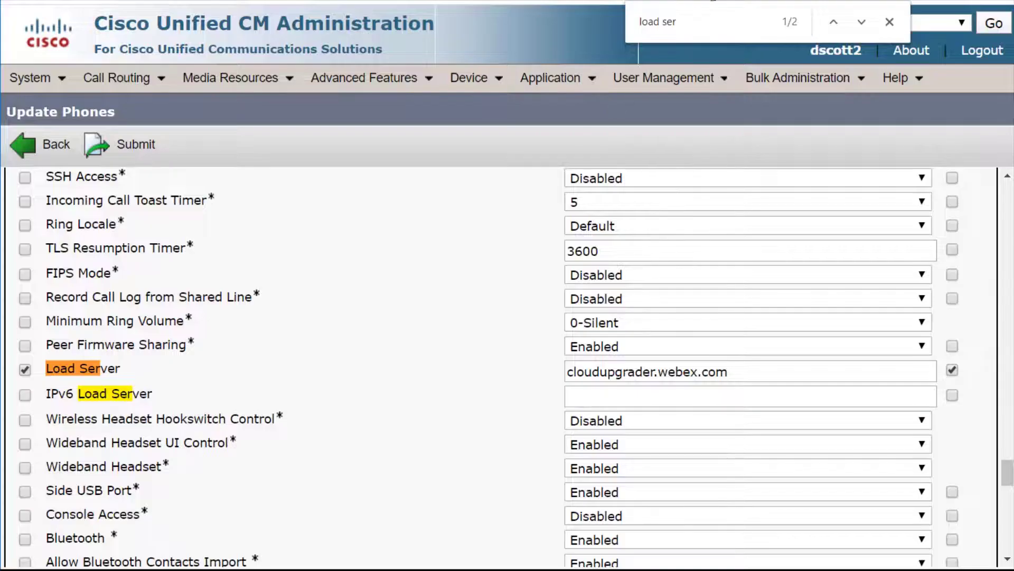
Step: Search the page for 'phone', tick Phone Load Name, and scroll to Job Information
{"action": "type", "text": "phone"}
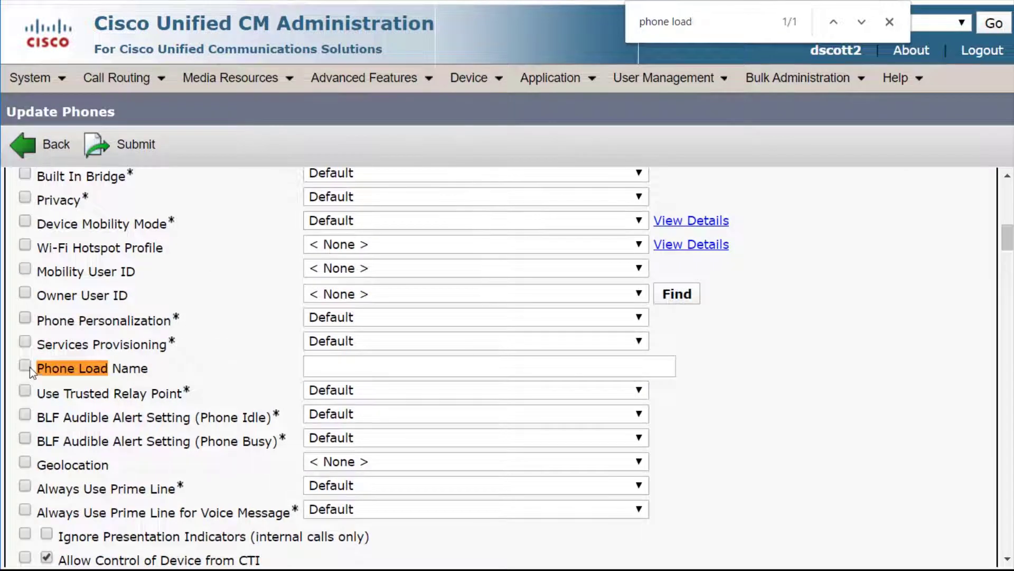
{"action": "left_click", "coordinate": [25, 366]}
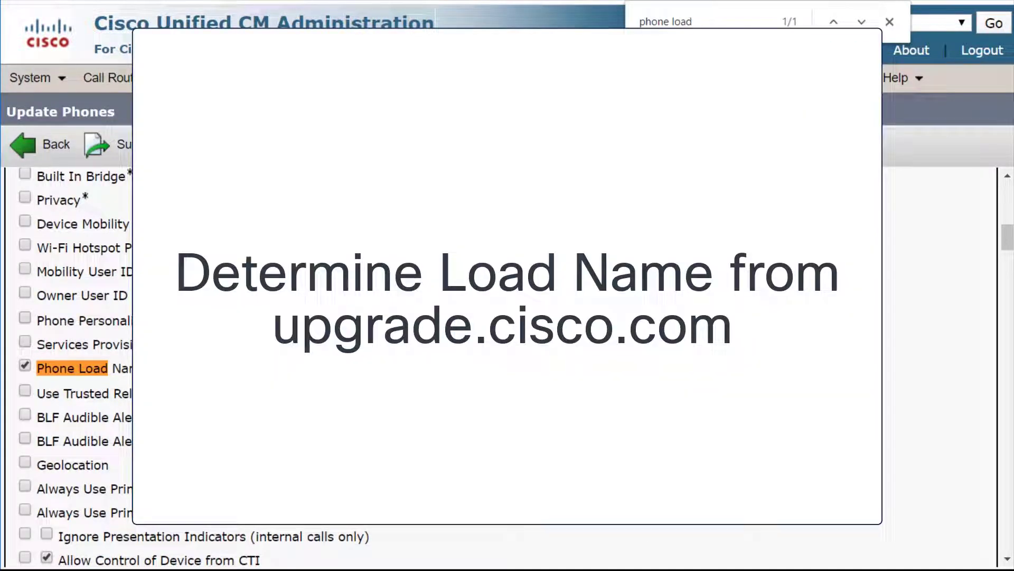
{"action": "scroll", "scroll_direction": "down", "scroll_amount": 3}
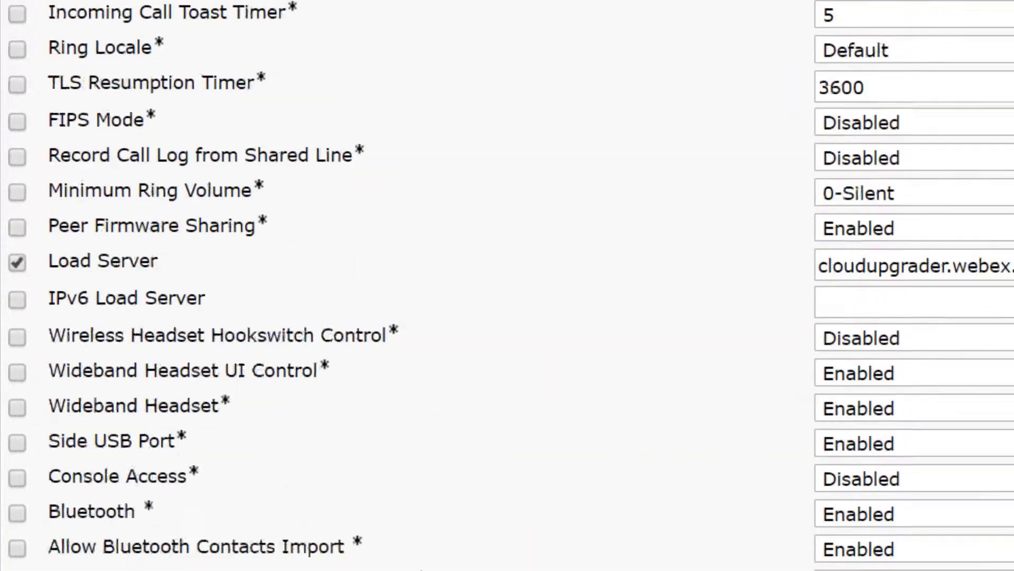
{"action": "scroll", "scroll_direction": "down", "scroll_amount": 3}
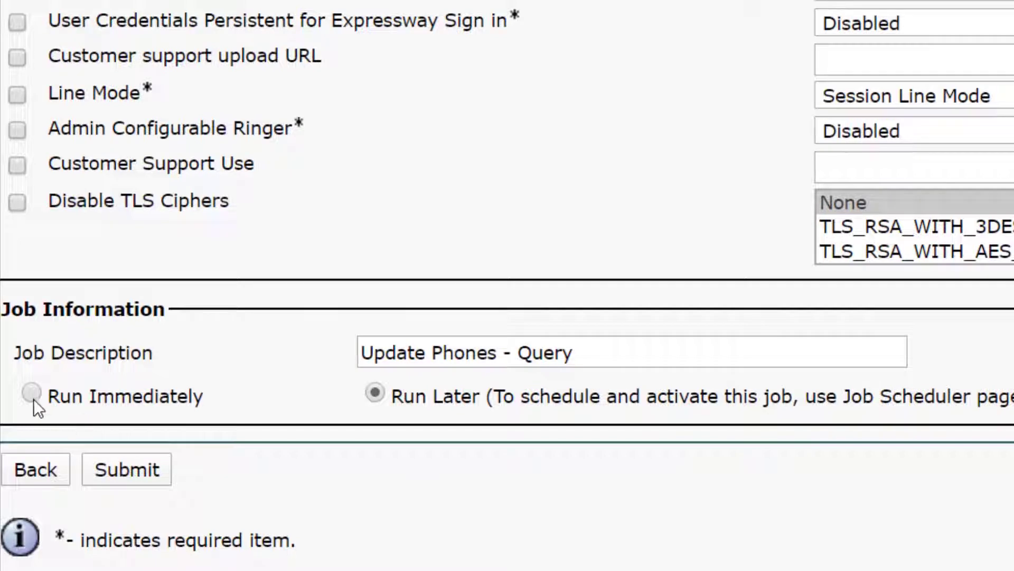
Step: Select Run Immediately and submit the Update Phones job
{"action": "left_click", "coordinate": [31, 395]}
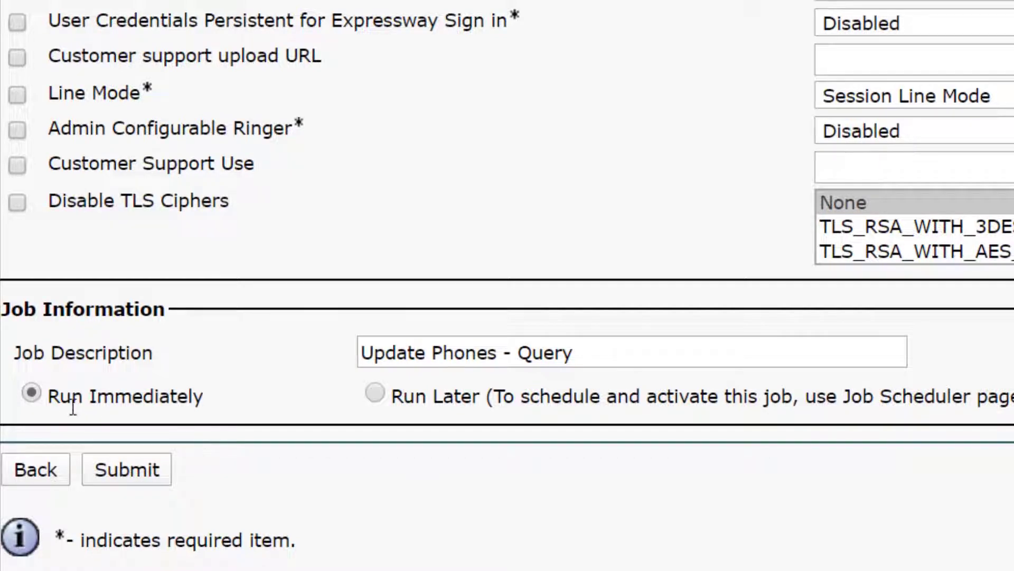
{"action": "left_click", "coordinate": [127, 469]}
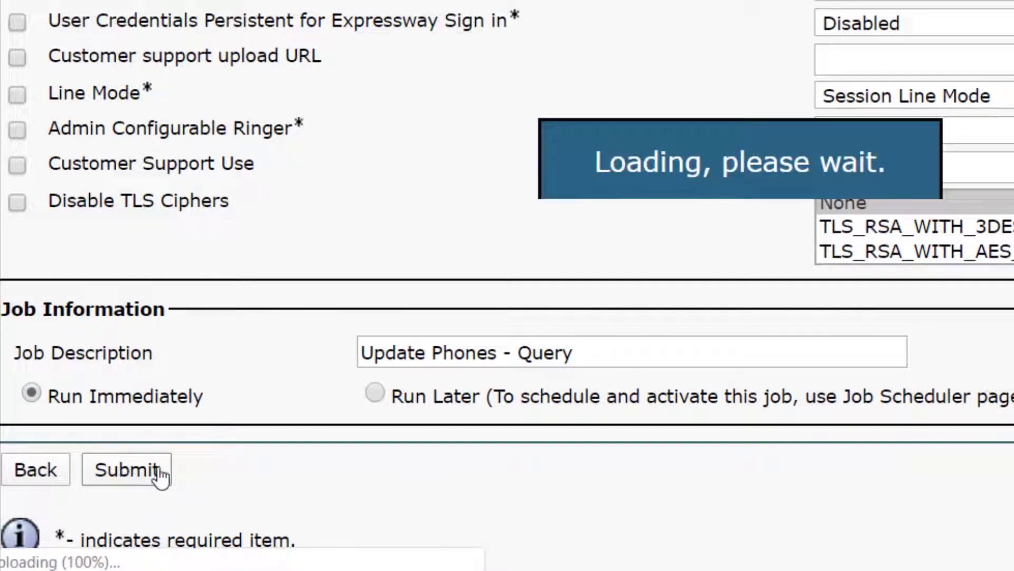
{"action": "left_click", "coordinate": [127, 470]}
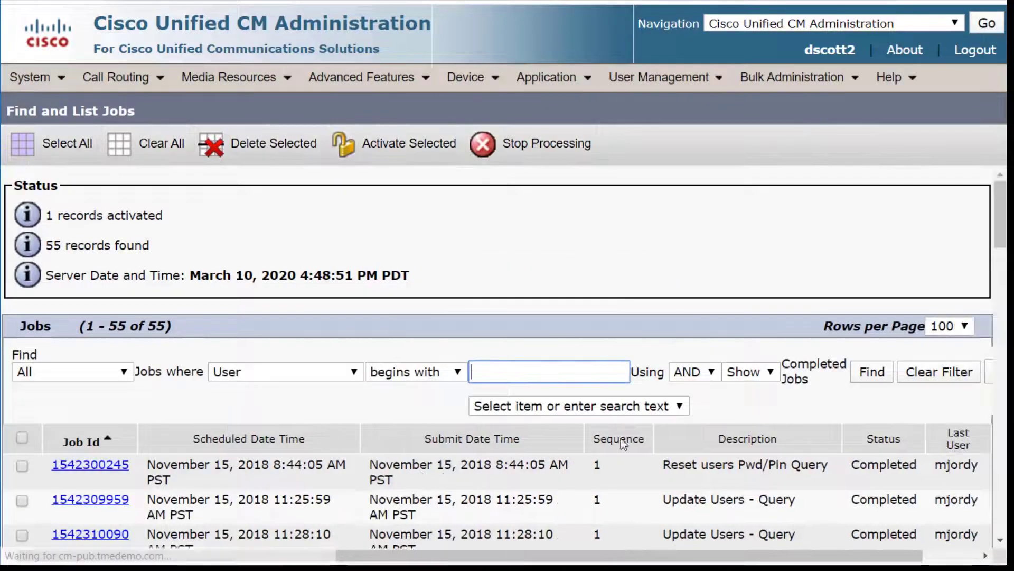